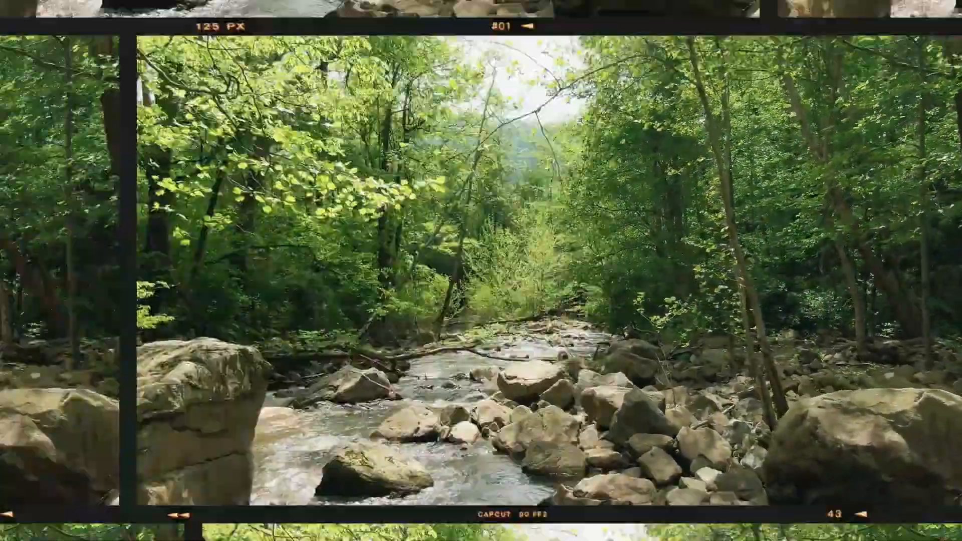
- Trim the stream clip to a few seconds and scale the stream to 105% and the road clip to 102%
left_click(701, 289)
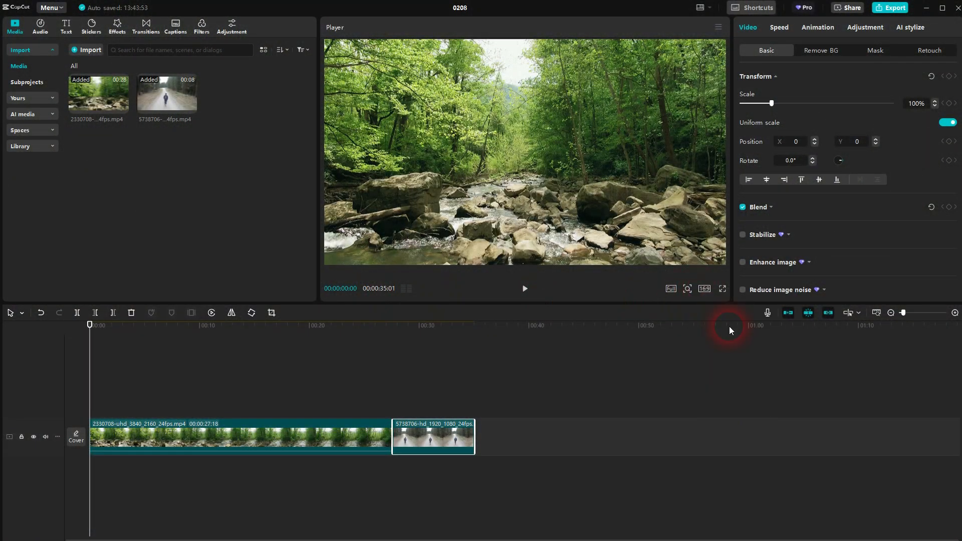
left_click(90, 325)
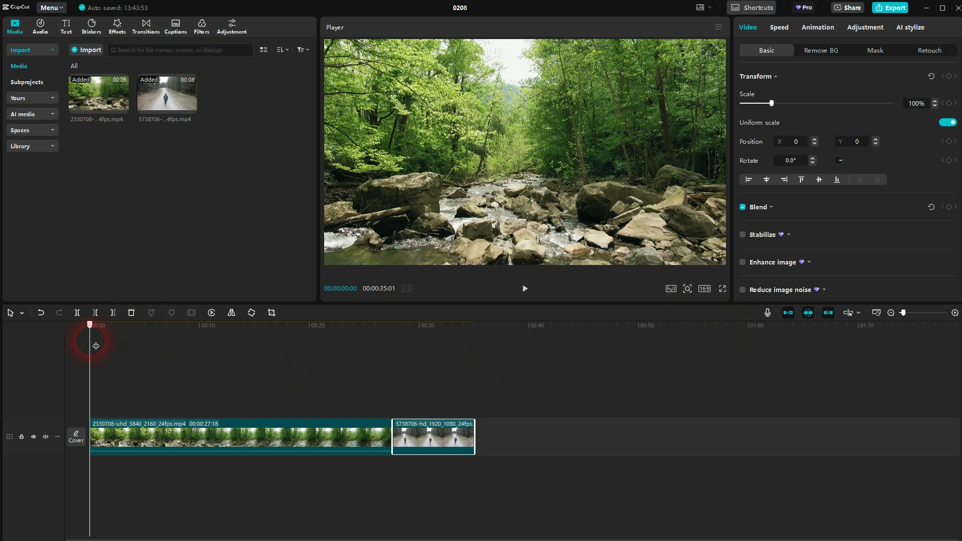
left_click_drag(96, 324, 226, 325)
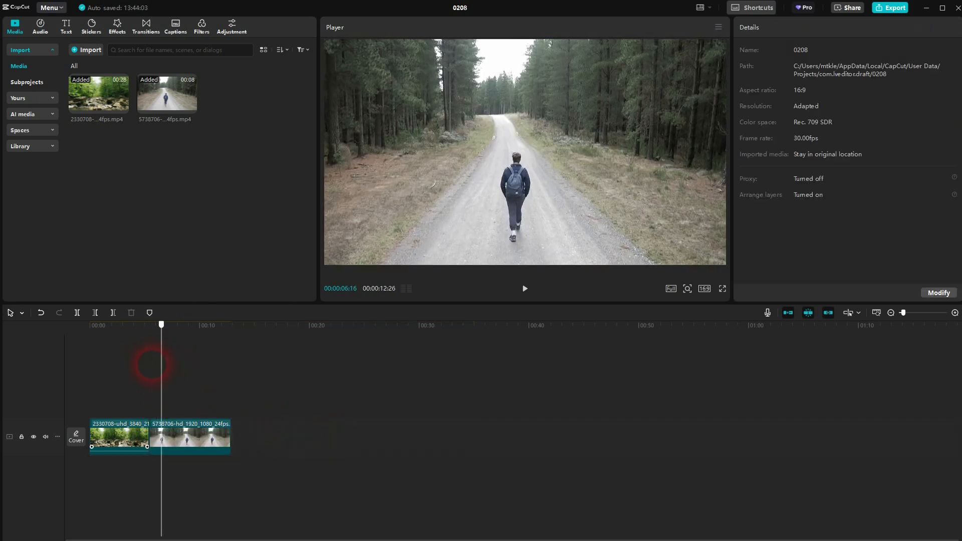
left_click(119, 436)
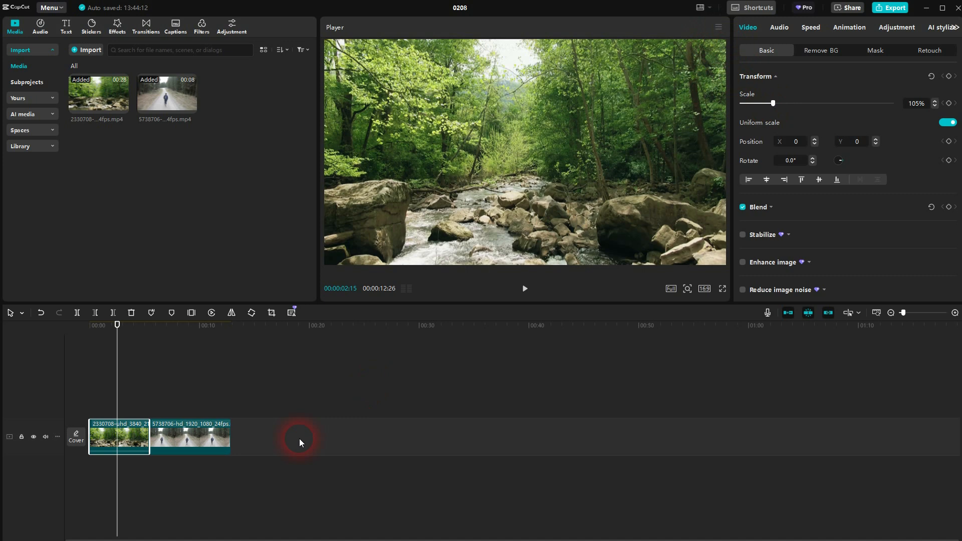
left_click(300, 442)
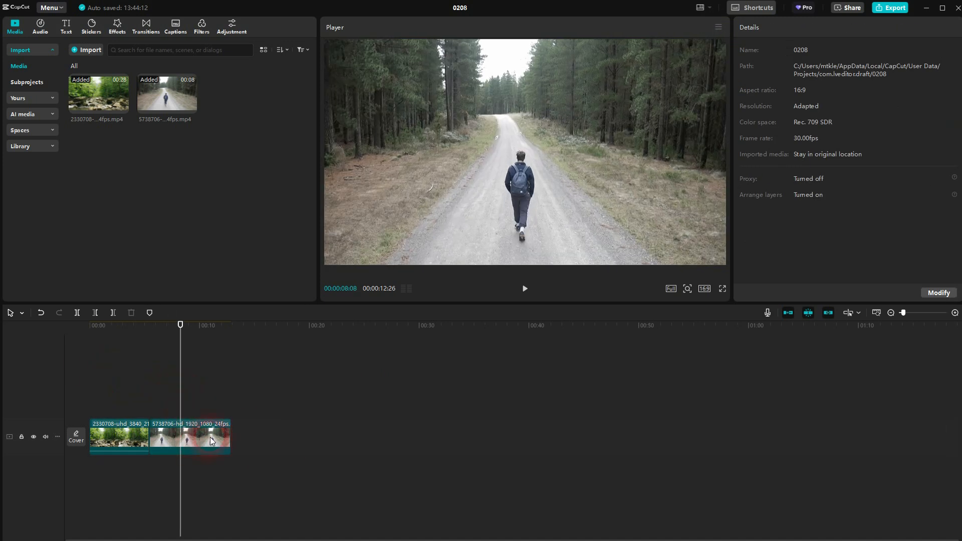
left_click(190, 437)
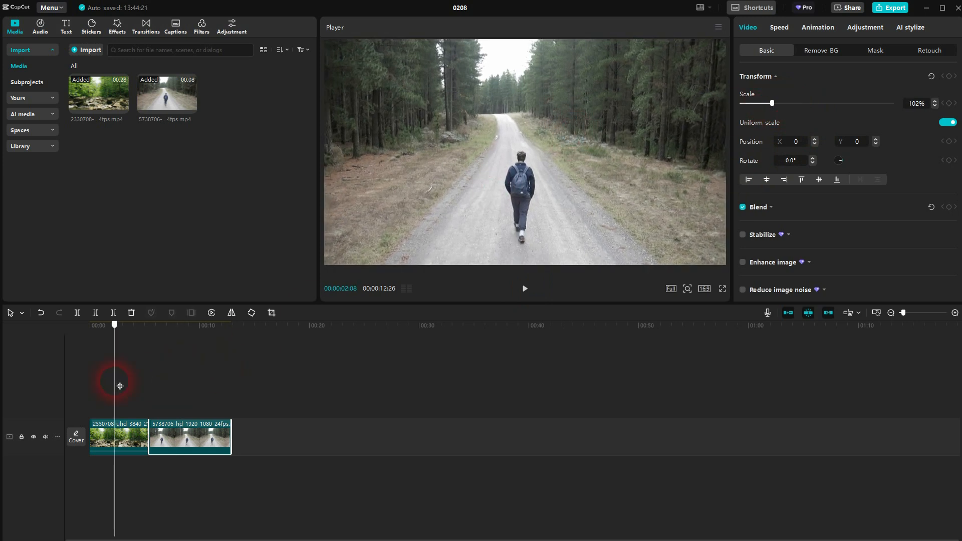
- Search the video effects for 'rolling' and add Rolling Film at the playhead
left_click(116, 26)
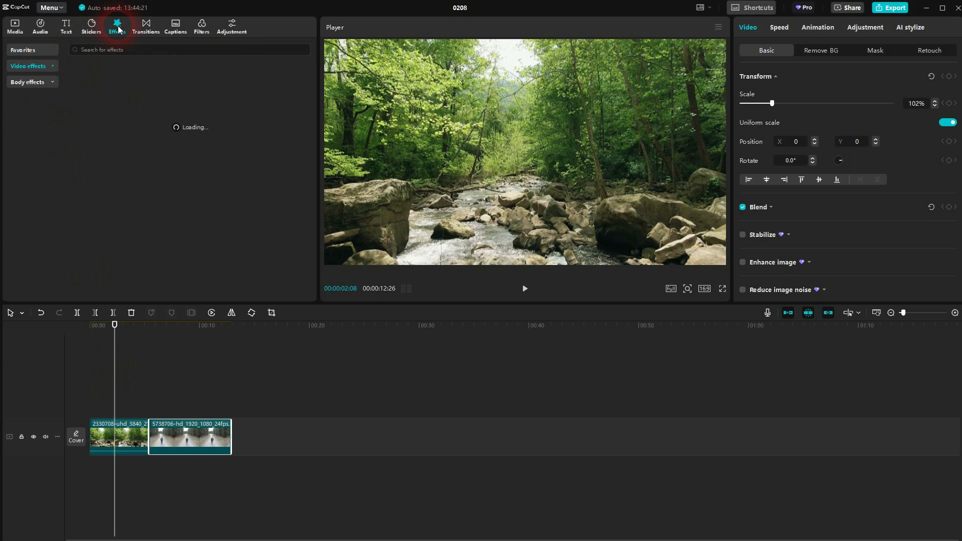
left_click(116, 26)
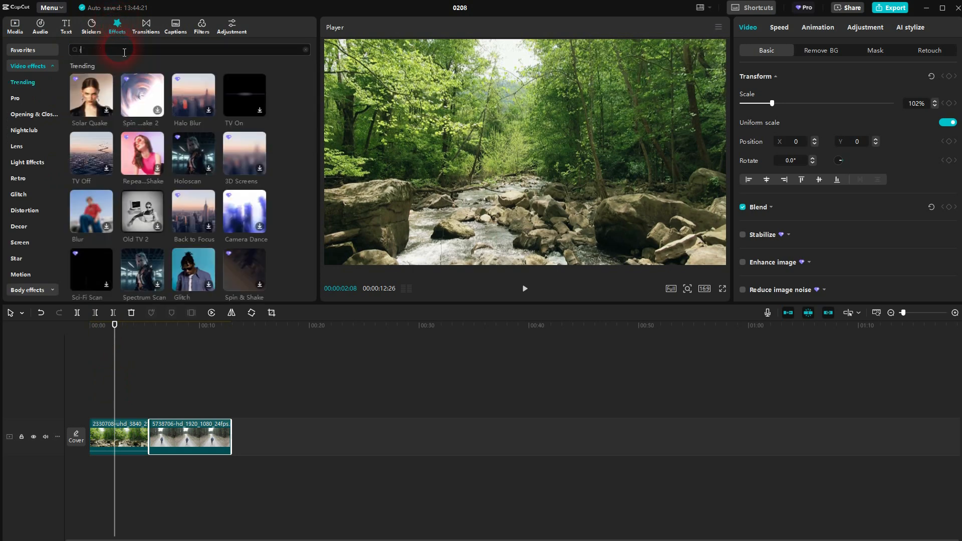
type("rolling")
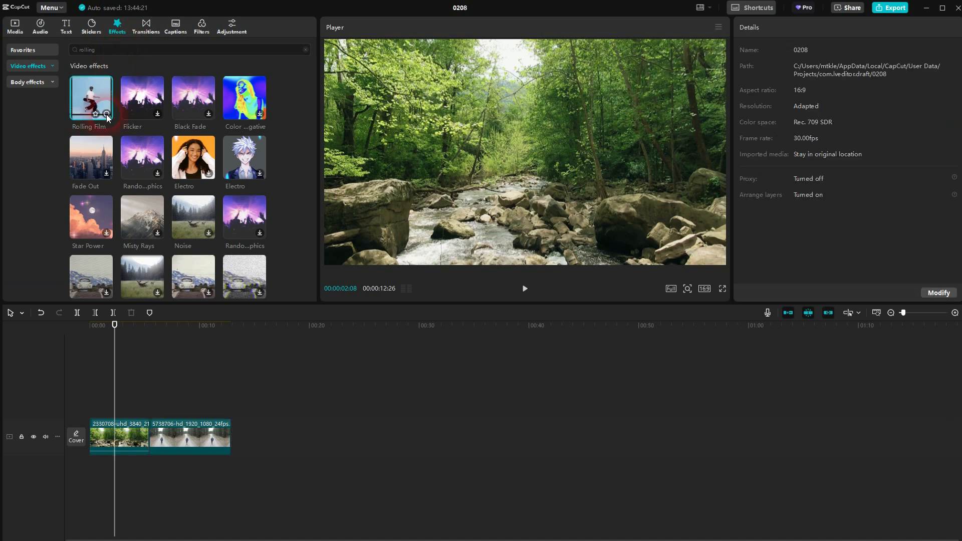
left_click(91, 97)
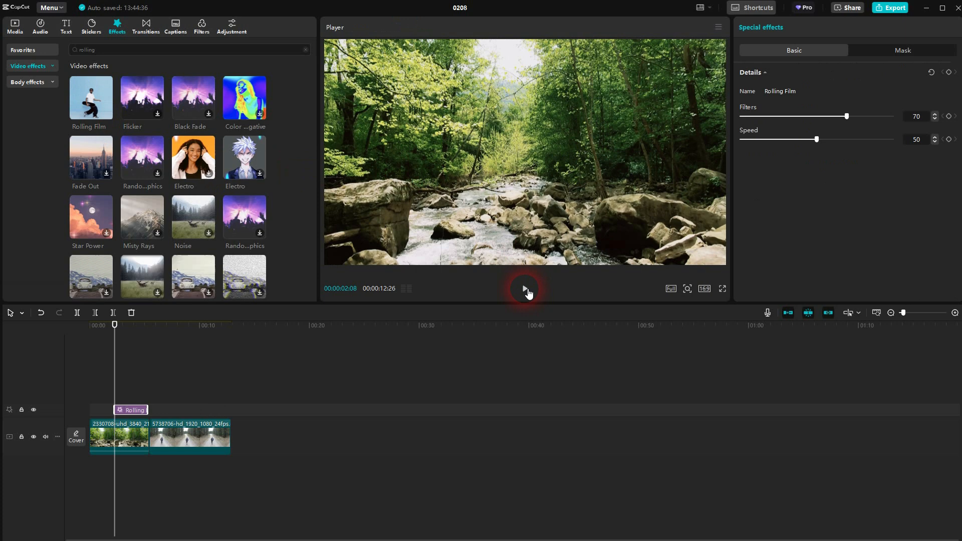
- Preview playback and move the Rolling Film effect to straddle the cut between the two clips
left_click(523, 288)
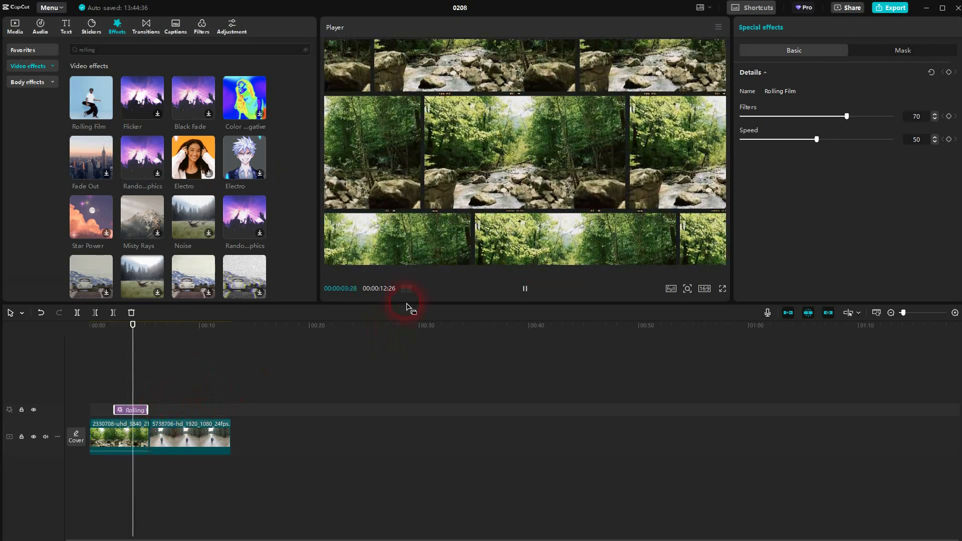
left_click(524, 288)
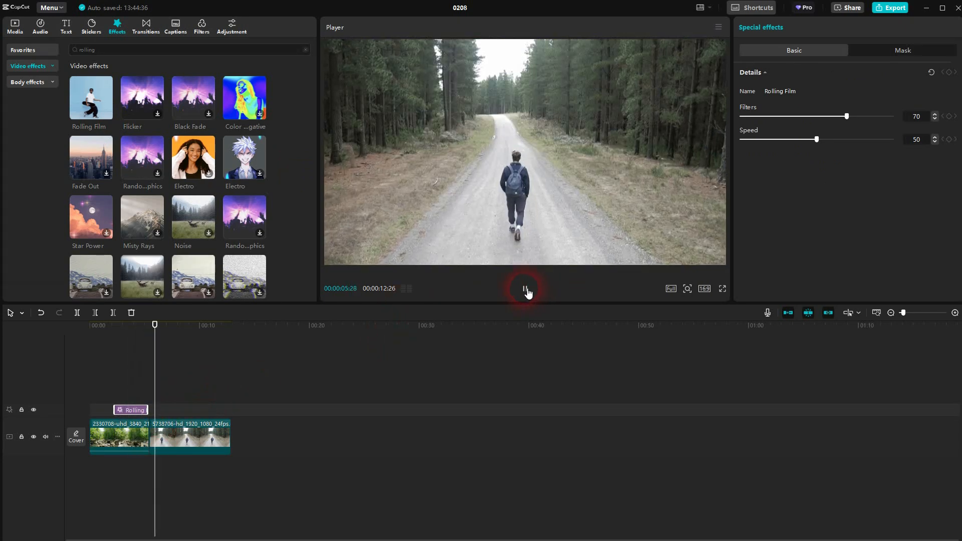
left_click(524, 289)
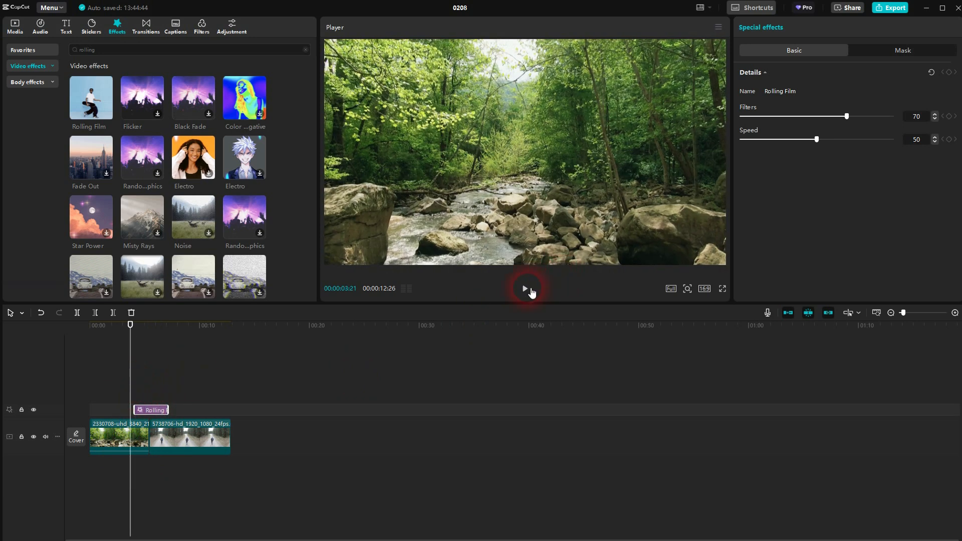
left_click(524, 288)
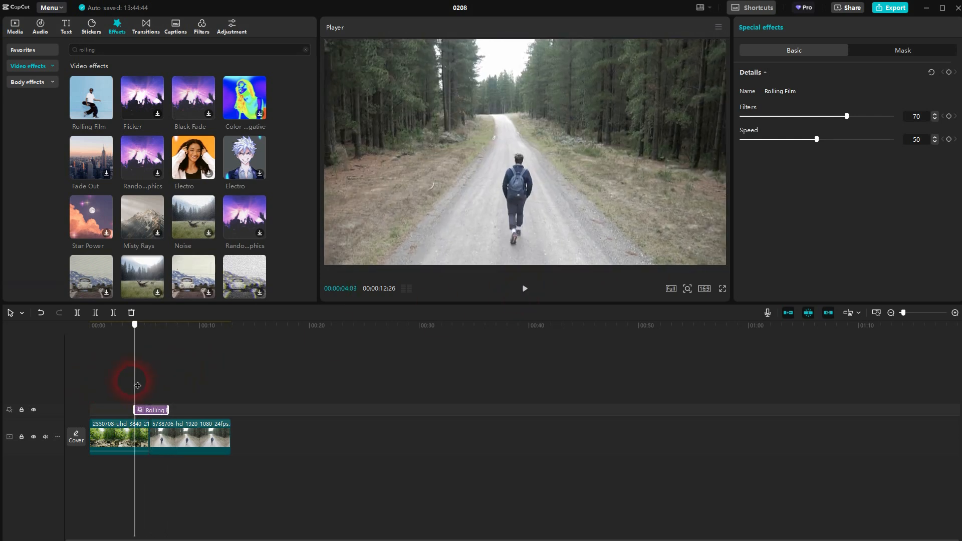
- Select the forest river clip to show its Video Basic settings at 105% scale
left_click(119, 437)
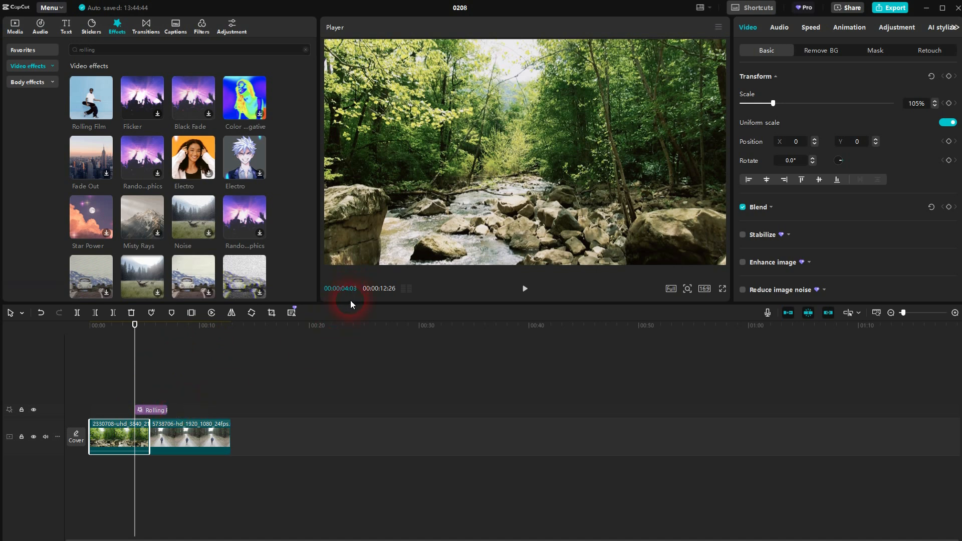
mouse_move(371, 322)
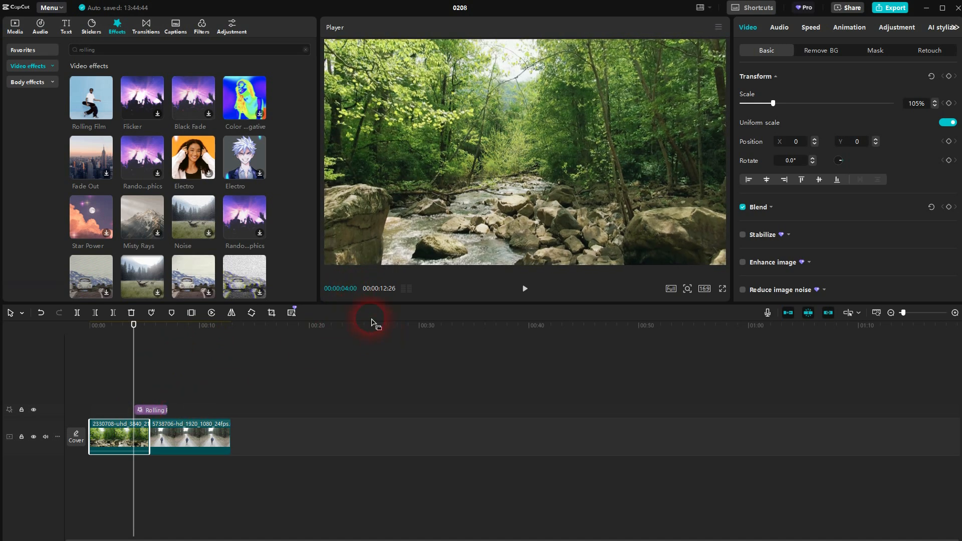
mouse_move(152, 416)
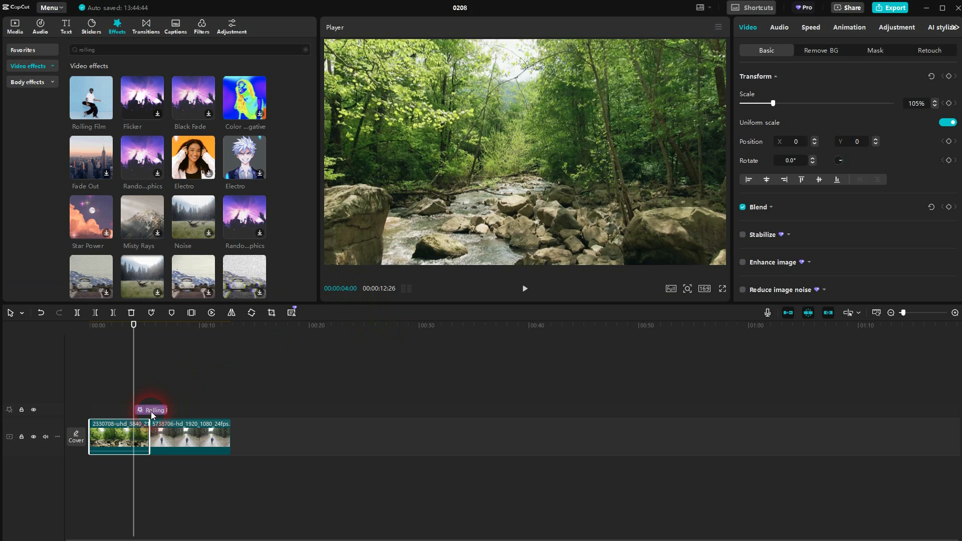
left_click(149, 410)
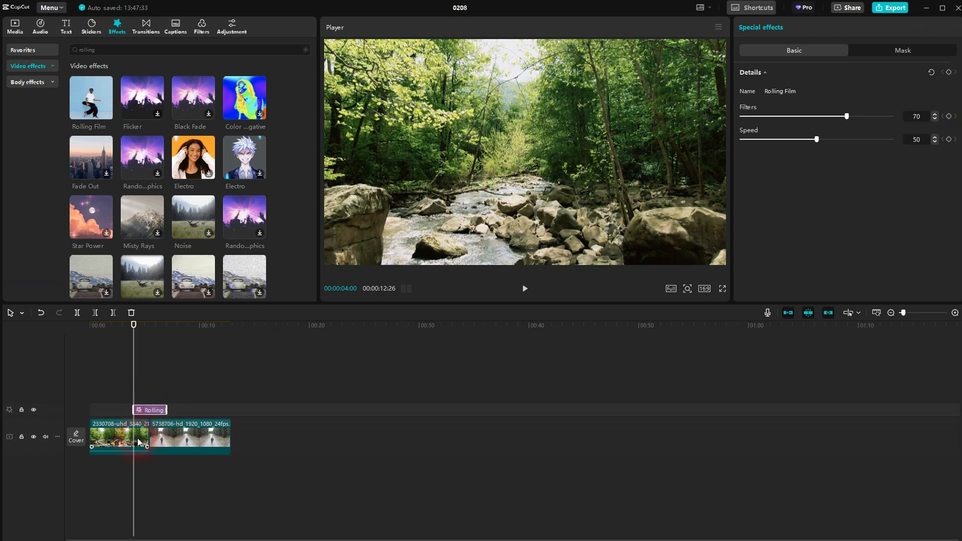
left_click(119, 437)
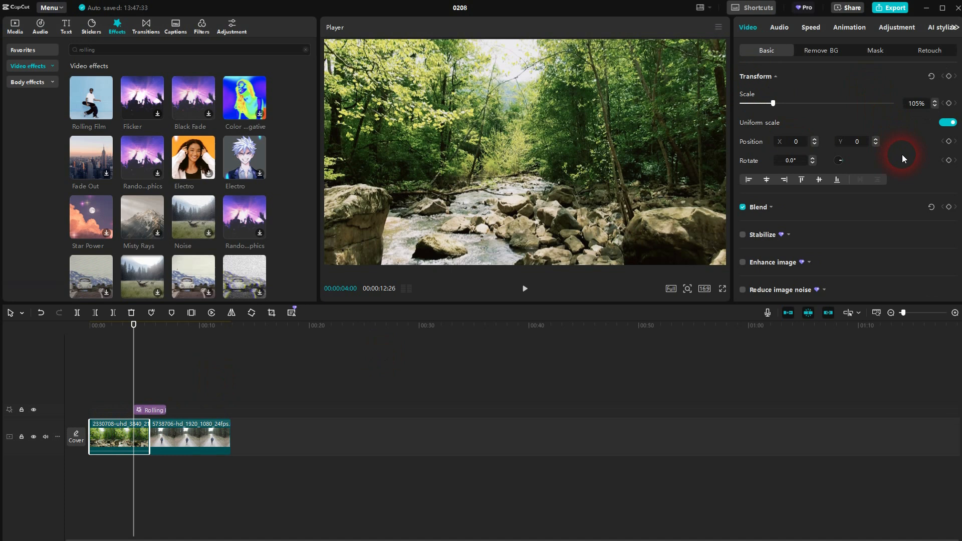
mouse_move(771, 211)
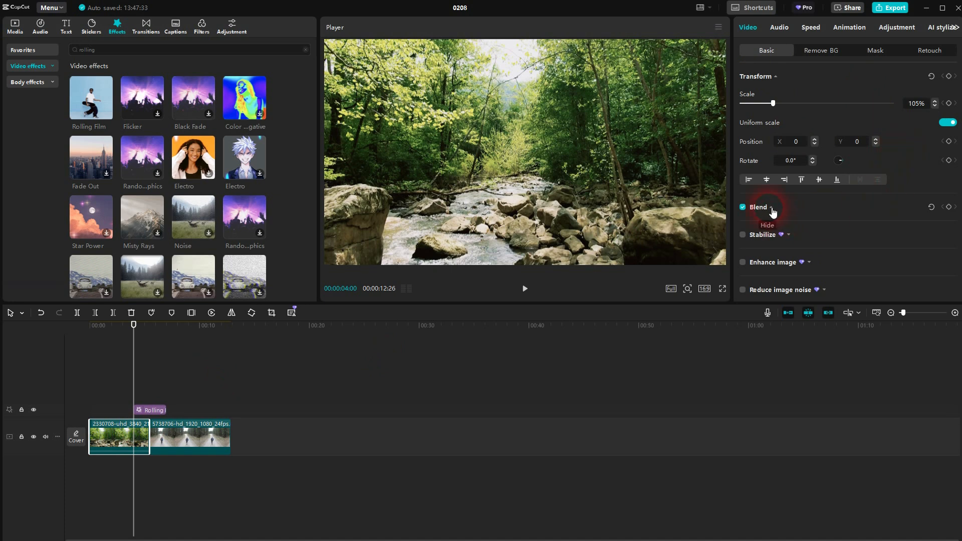
- Expand Blend settings at Default mode and keyframe opacity at 100%, then preview
left_click(771, 206)
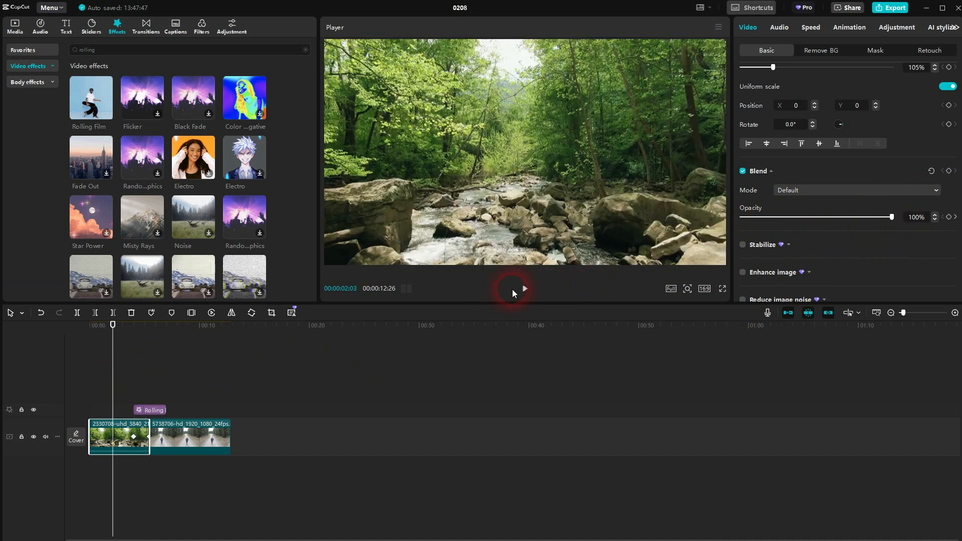
left_click(523, 288)
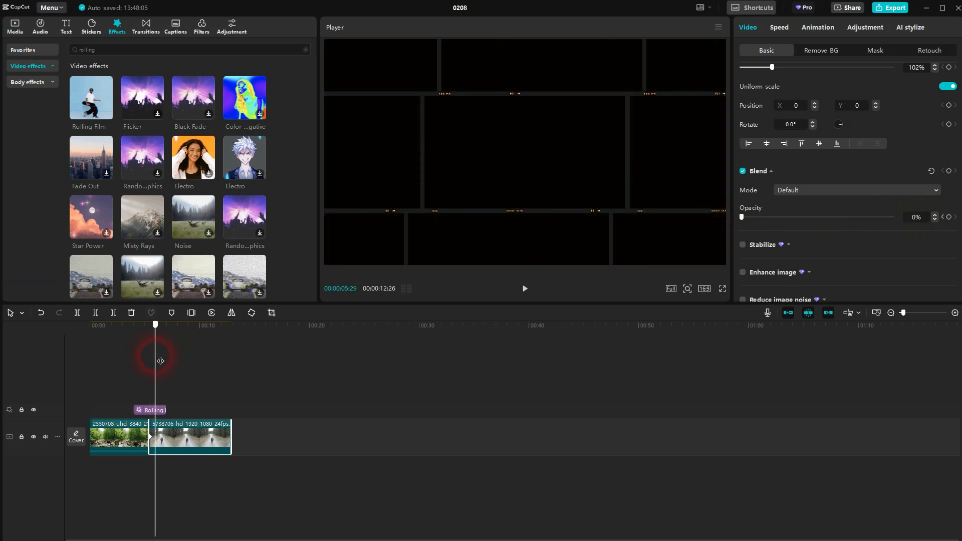
- Keyframe the walking clip's opacity from 0% near its start to 100% by about eight seconds
left_click(417, 326)
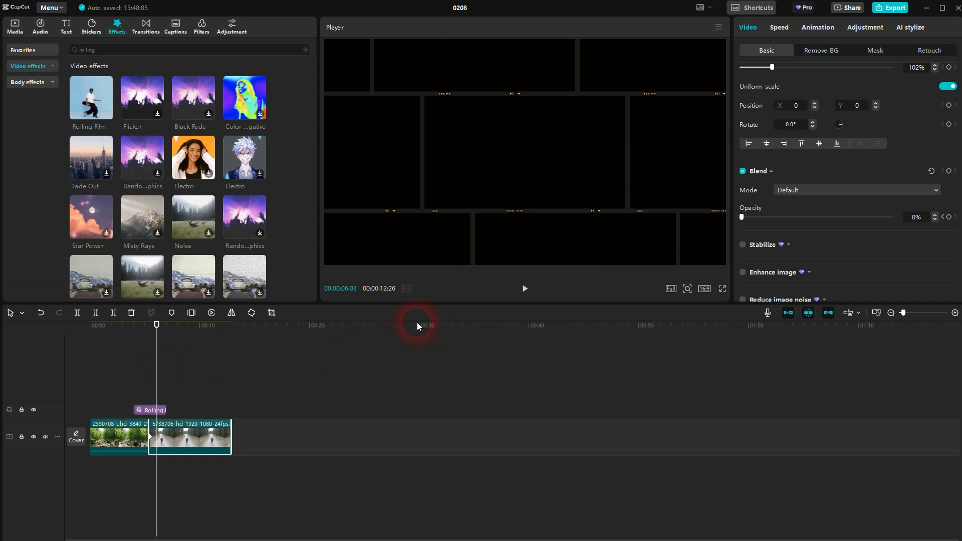
mouse_move(163, 372)
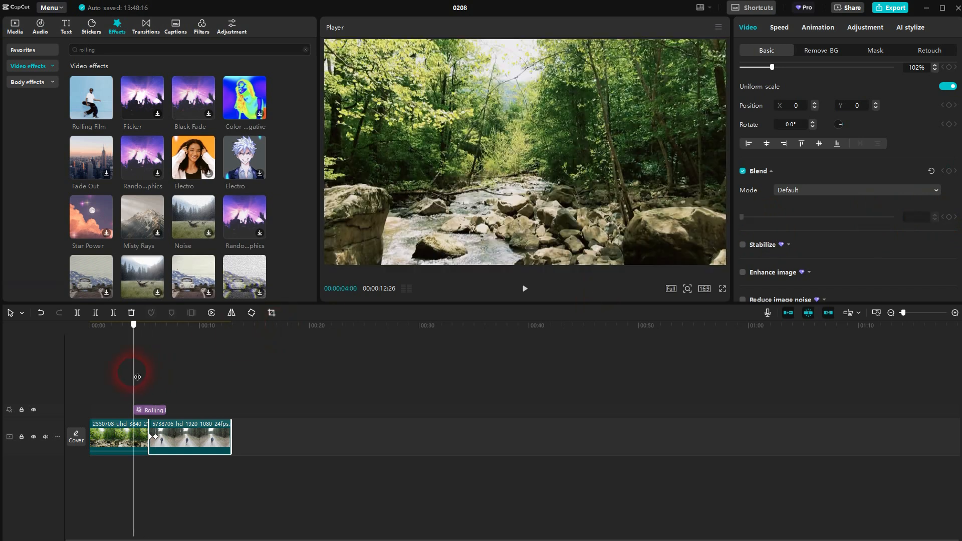
left_click(524, 289)
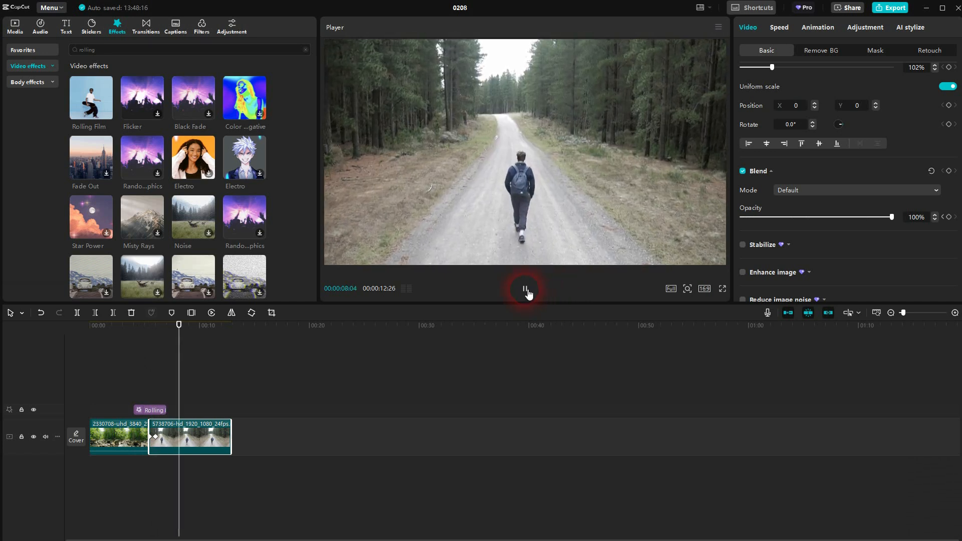
- Stop playback, check the river clip's keyframe, and select the Rolling Film effect showing Filters 70, Speed 50
left_click(524, 289)
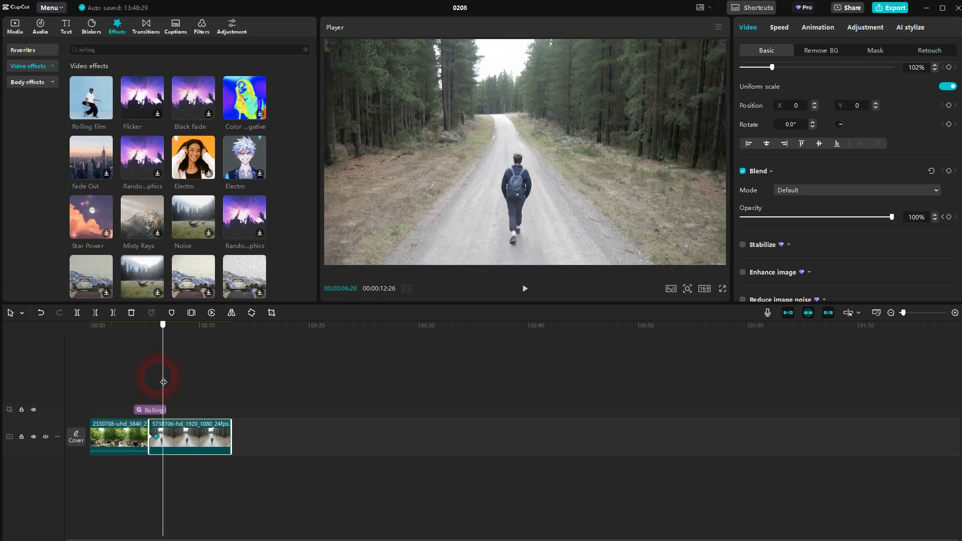
left_click(119, 437)
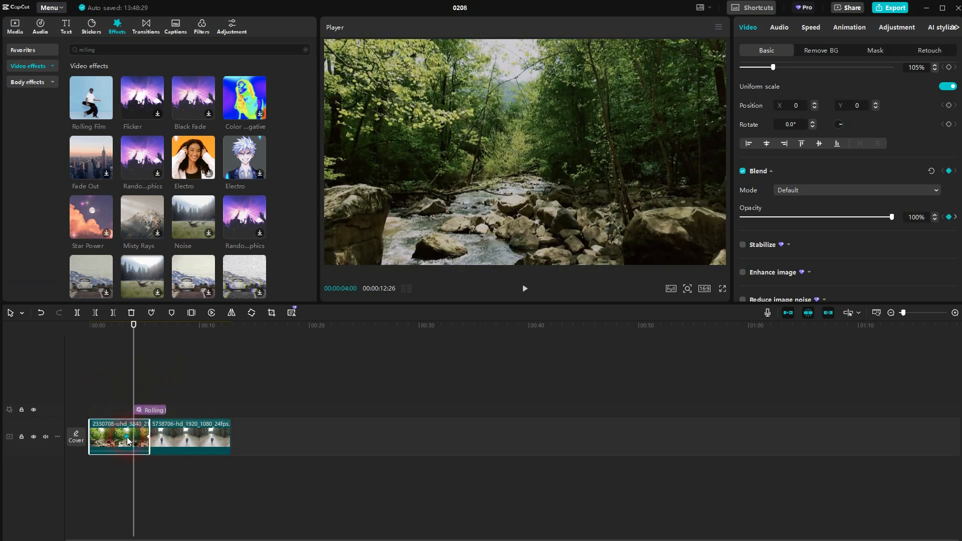
left_click(122, 359)
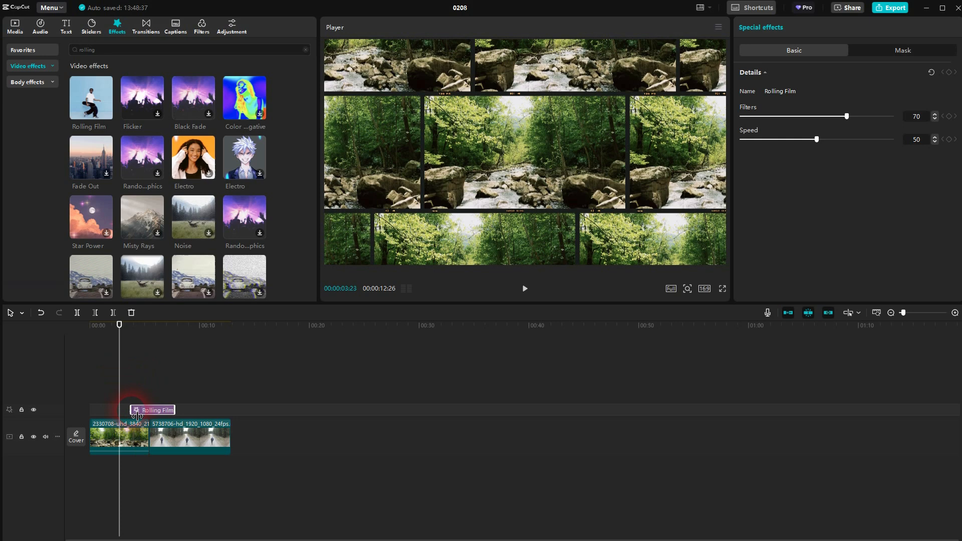
- Lower Rolling Film's Filters to 16 and raise Speed to 100, then preview the result
left_click(524, 289)
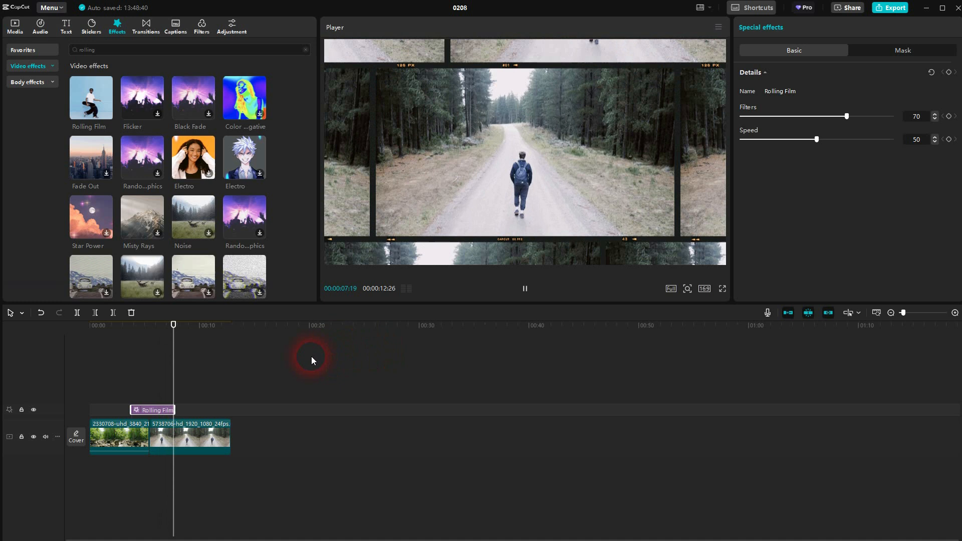
left_click(523, 288)
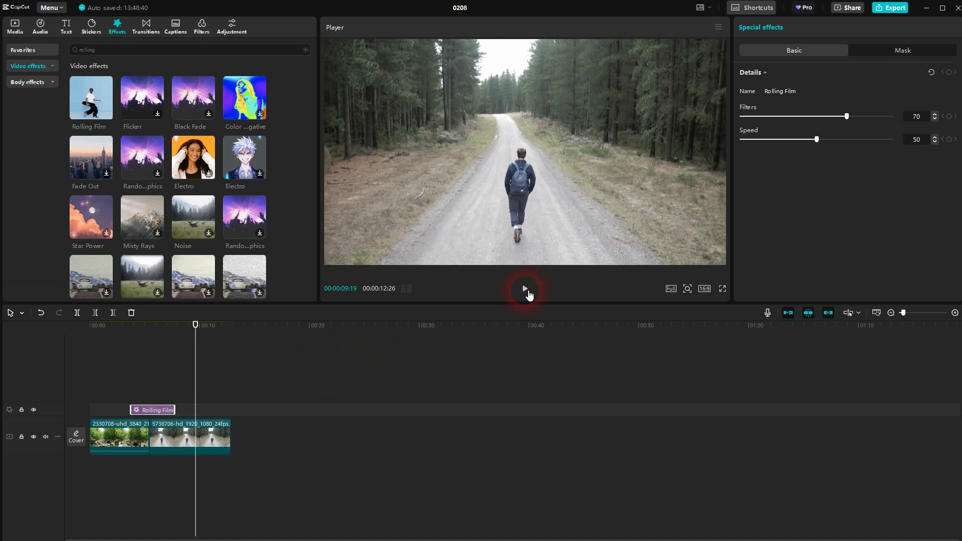
mouse_move(797, 153)
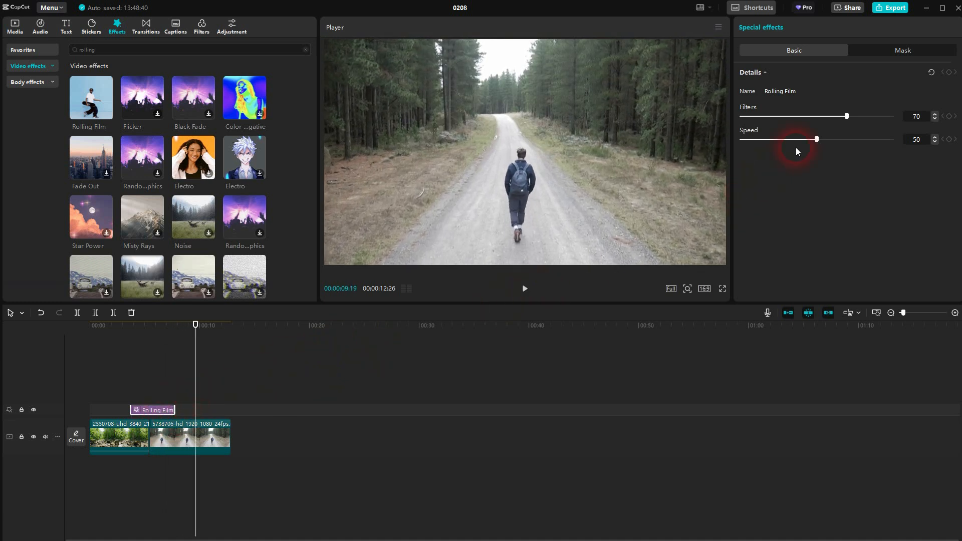
mouse_move(203, 348)
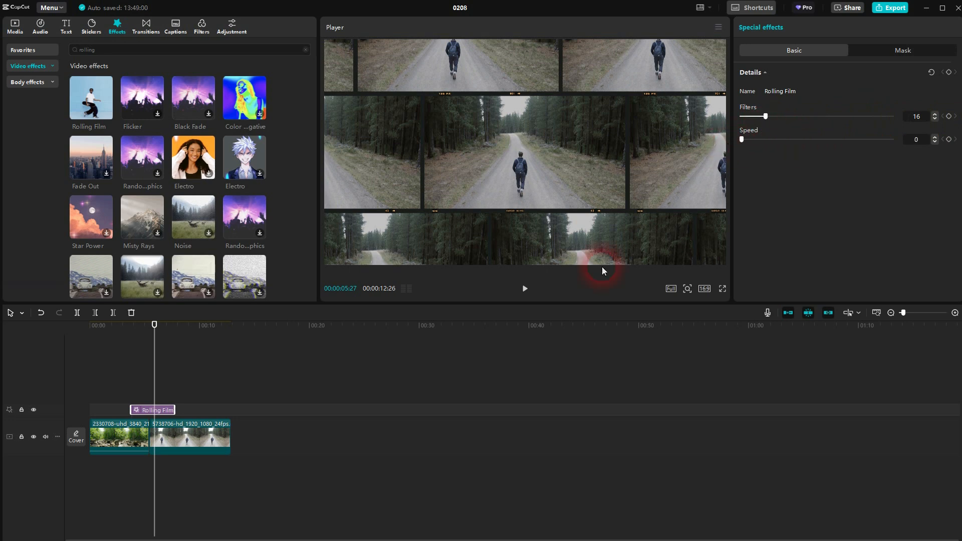
left_click(523, 289)
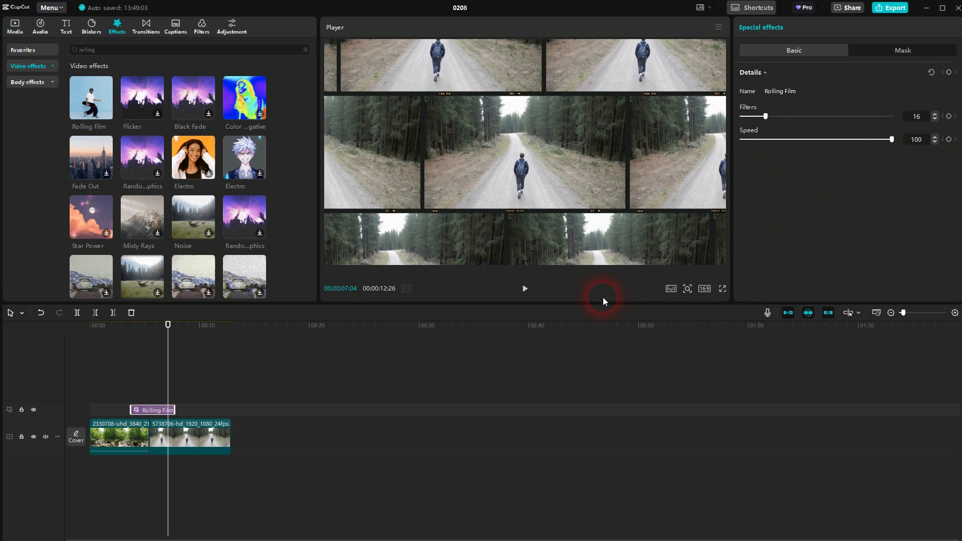
left_click(524, 289)
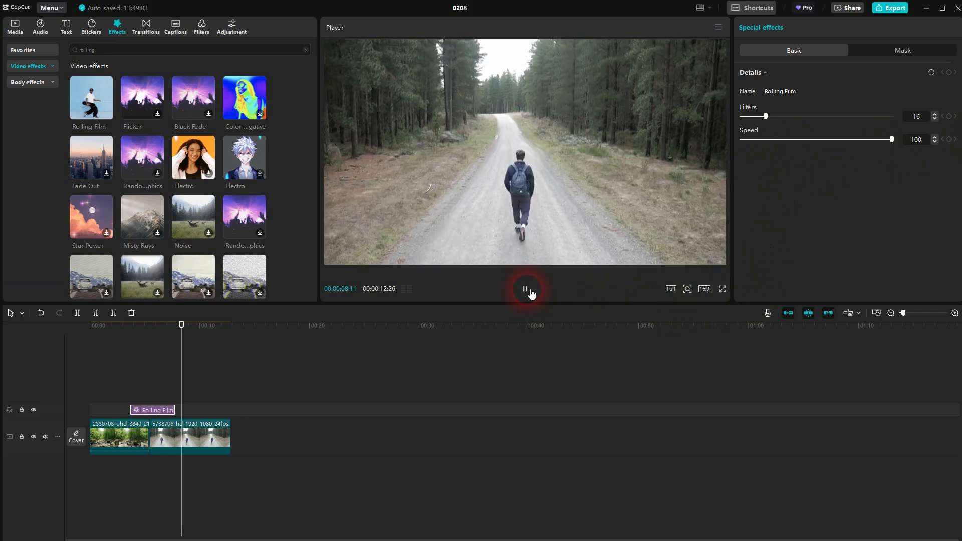